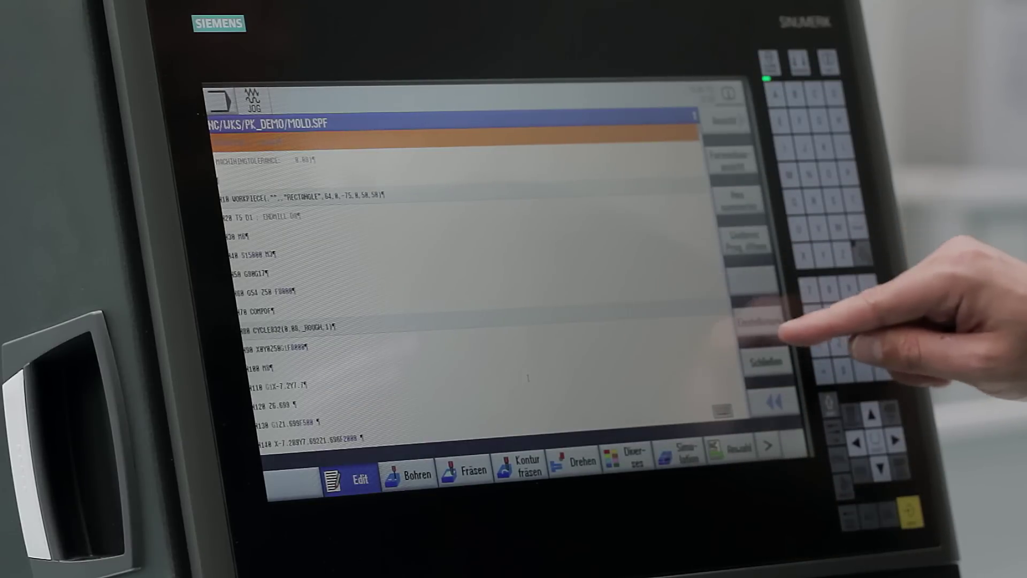
Switch the MOLD.SPF editor to show cycle calls as readable work-step descriptions.
click(757, 319)
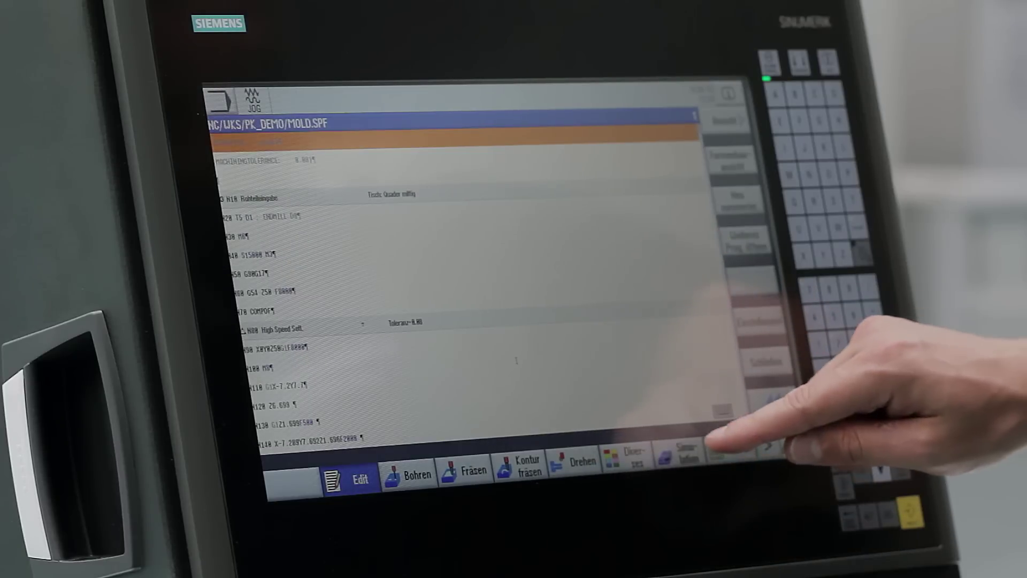
click(682, 456)
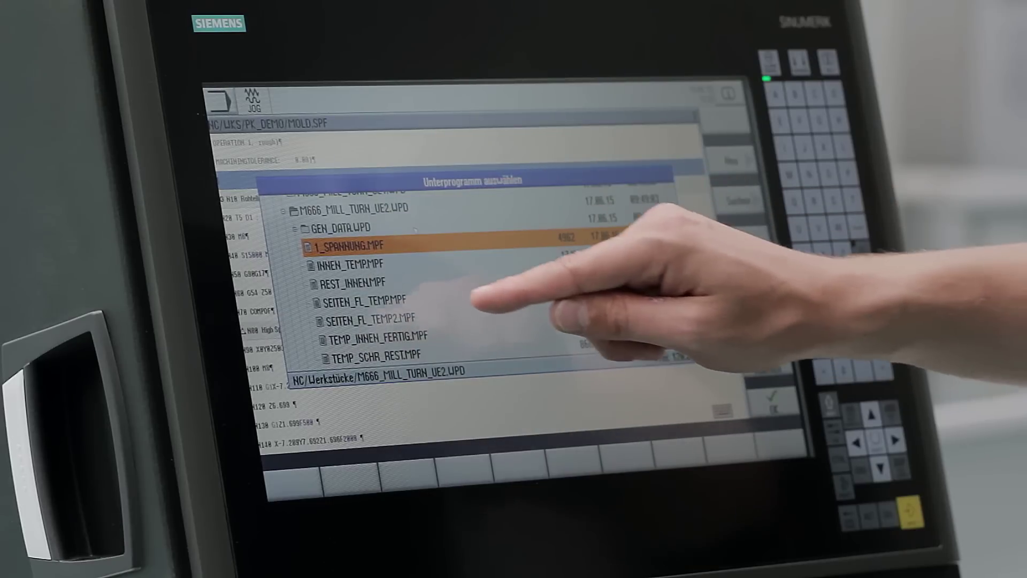
Choose 1_SPANNUNG.MPF from M666_MILL_TURN_UE2 as the subprogram called in MOLD.SPF.
click(351, 245)
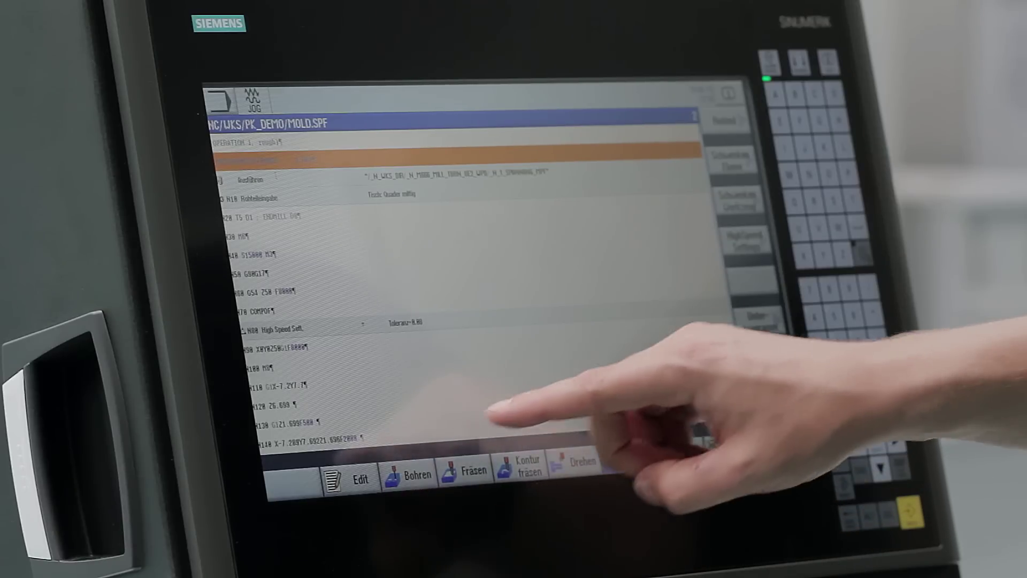
Begin a new milling contour in MOLD.SPF to be imported from a DXF drawing.
click(526, 477)
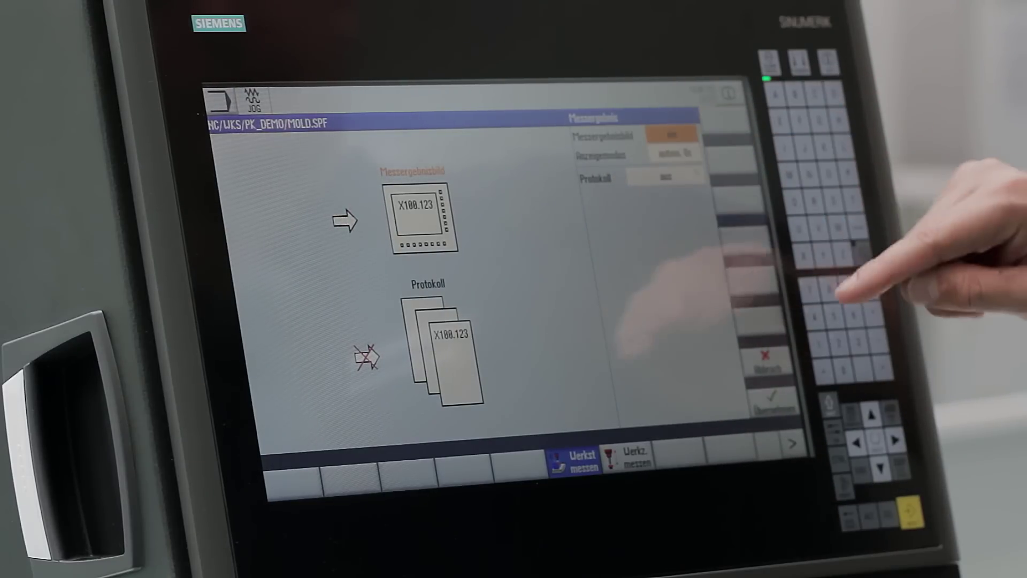
Turn the measurement-result protocol on and choose a different storage location for the log.
click(667, 176)
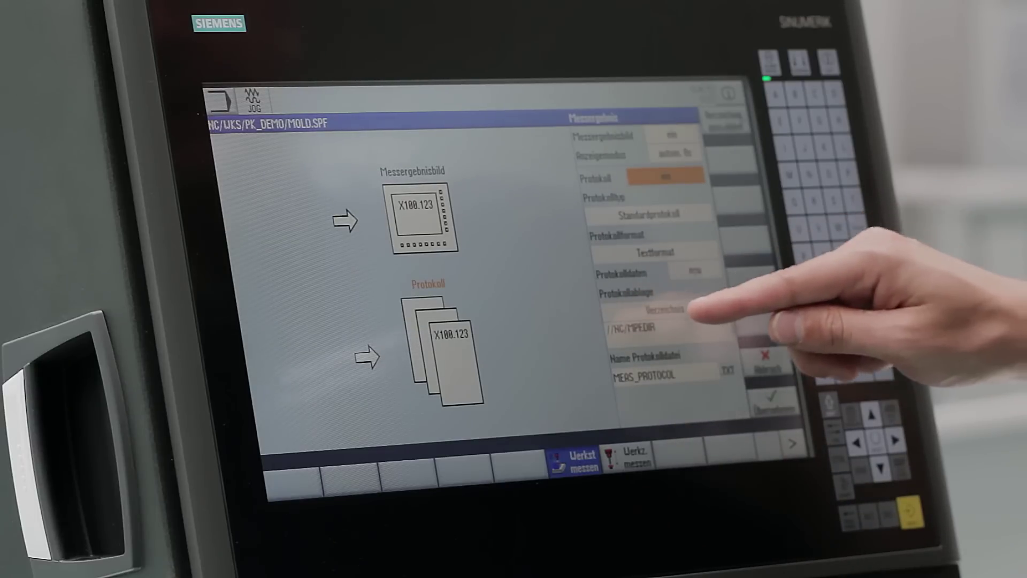
click(663, 326)
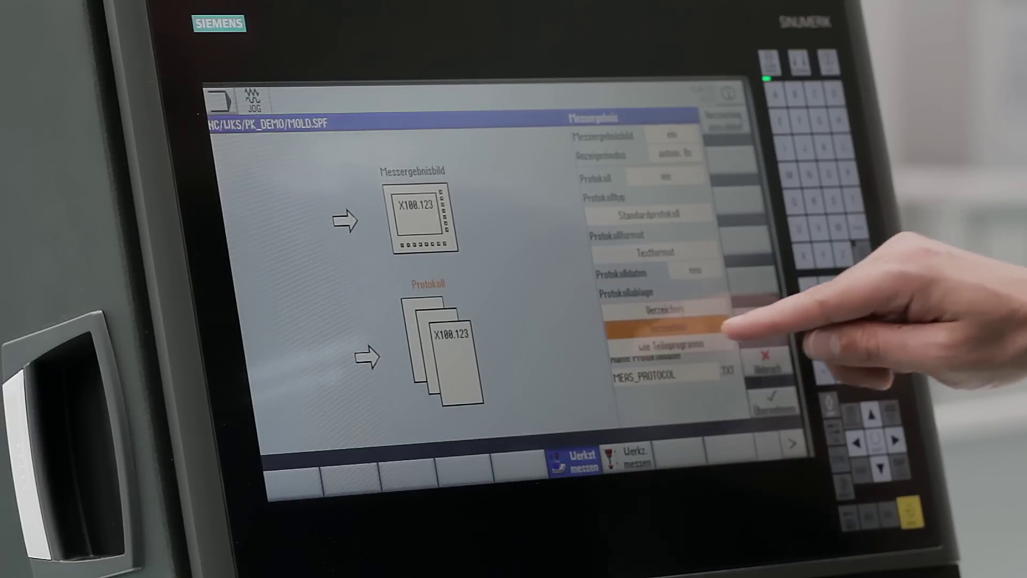
click(654, 342)
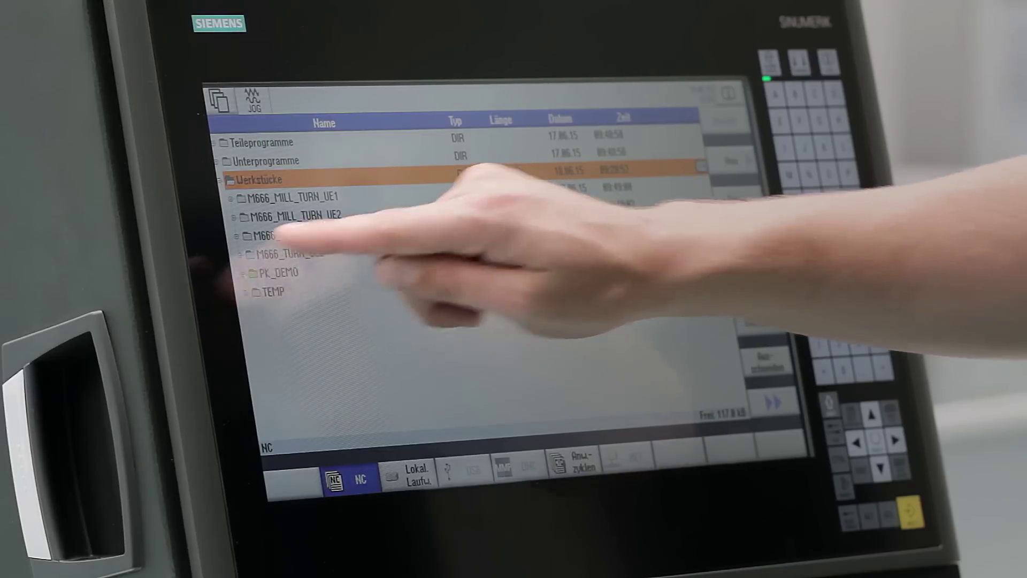
Expand the PK_DEMO workpiece in the NC file browser and open one of its files.
click(268, 274)
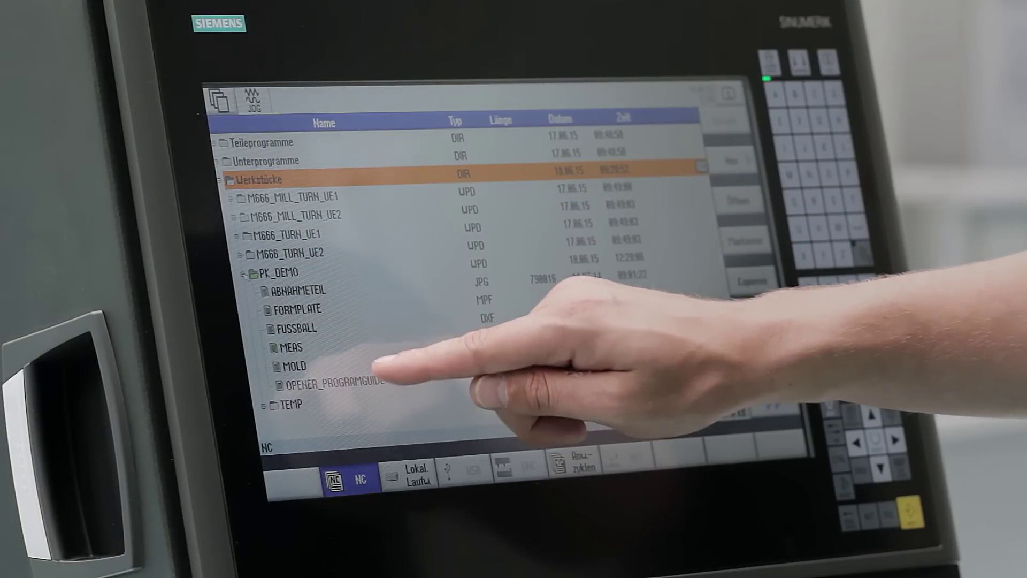
double_click(292, 290)
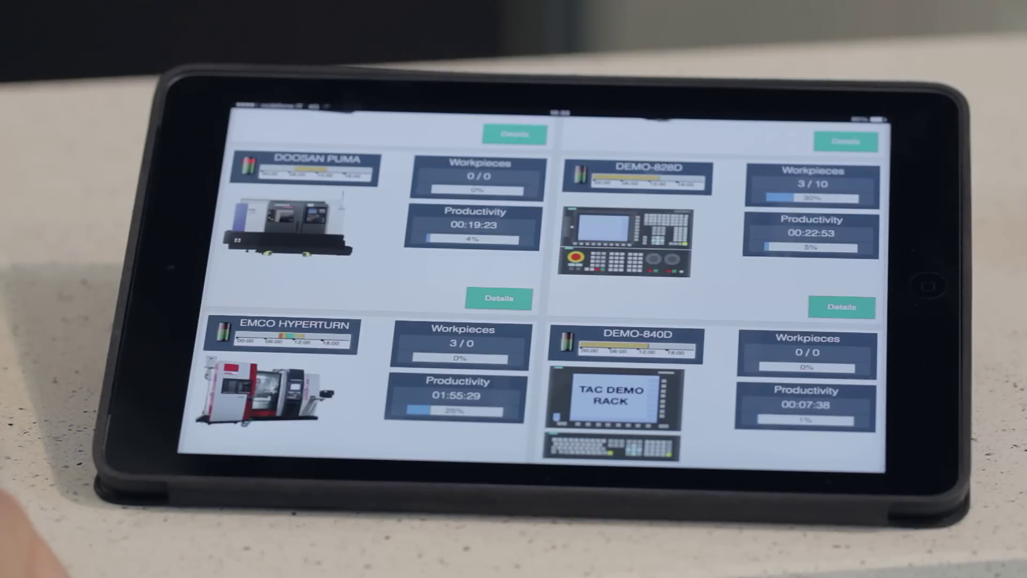
Scroll the NC-Touch machine overview dashboard to see all monitored machines.
scroll(down, 3)
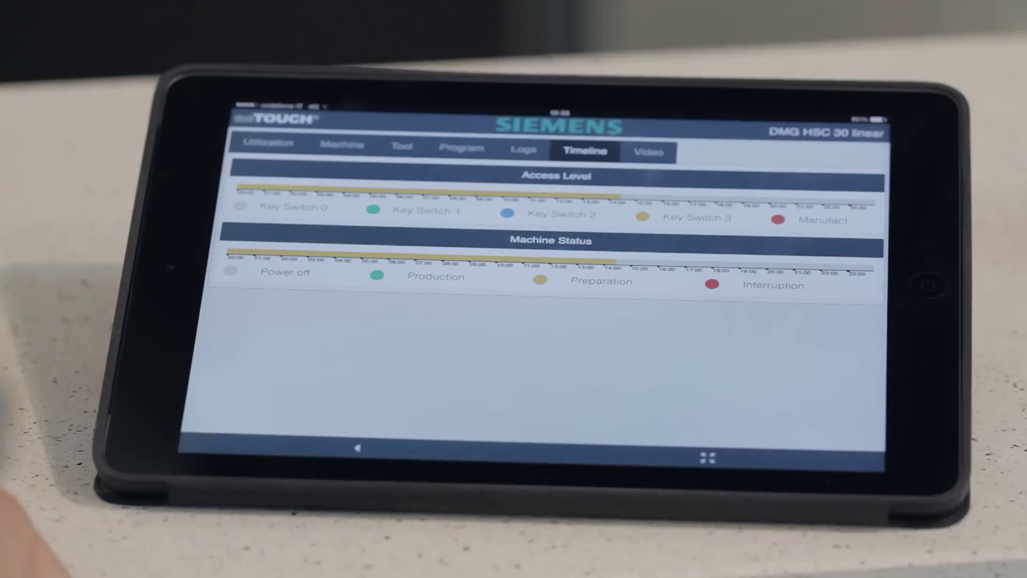
View the DMG HSC 30 linear's Utilization and Program pages, then its Logs message list.
click(267, 143)
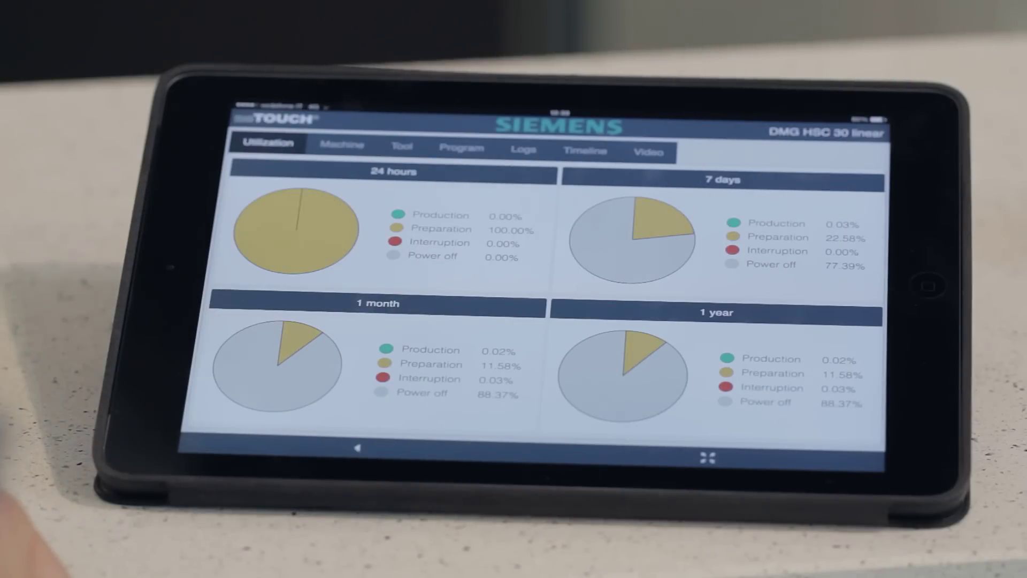
click(341, 145)
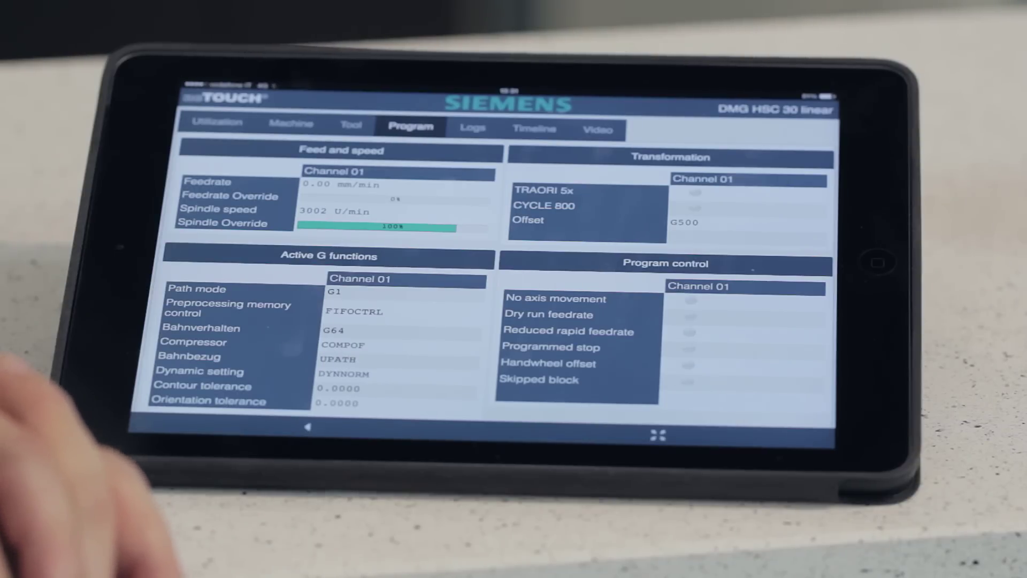
click(472, 128)
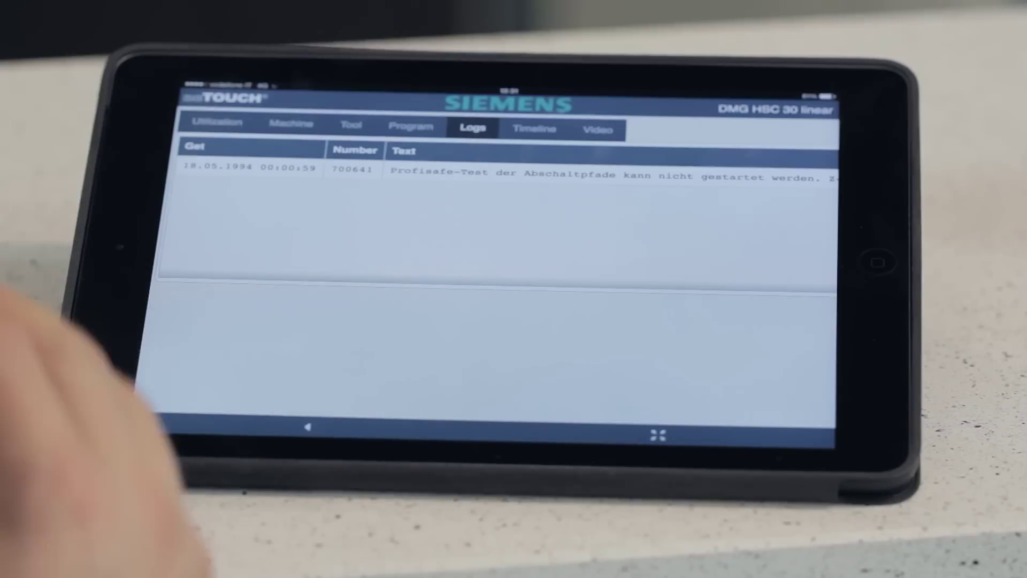